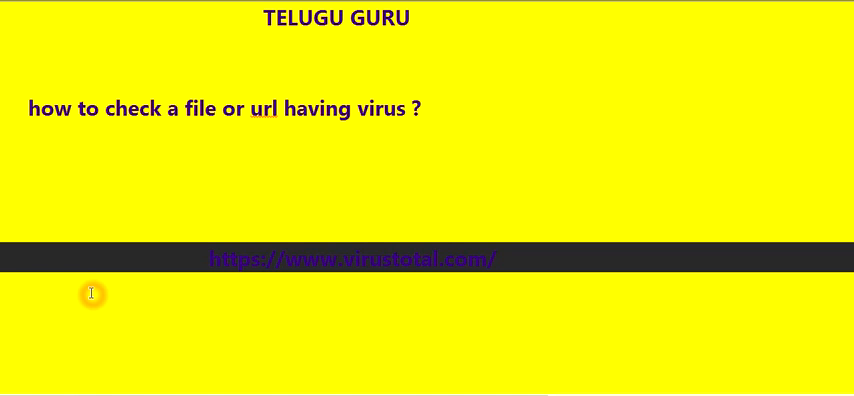
mouse_move(288, 128)
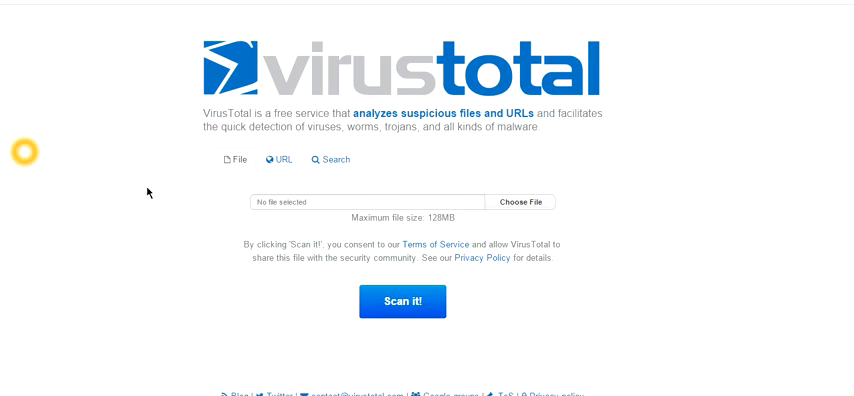
mouse_move(242, 160)
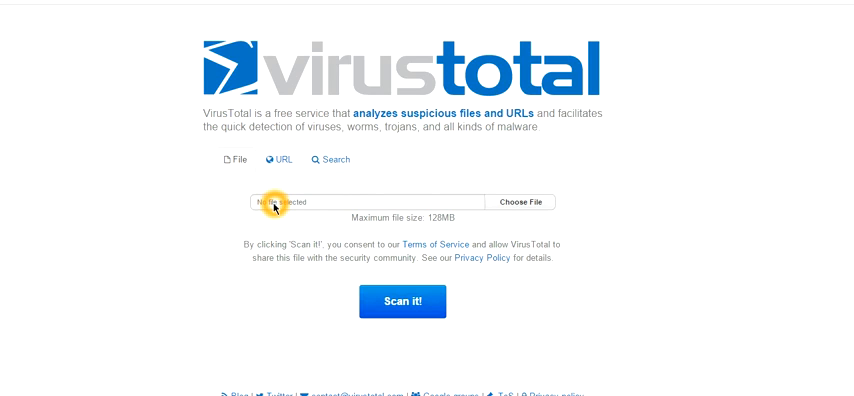
left_click(276, 160)
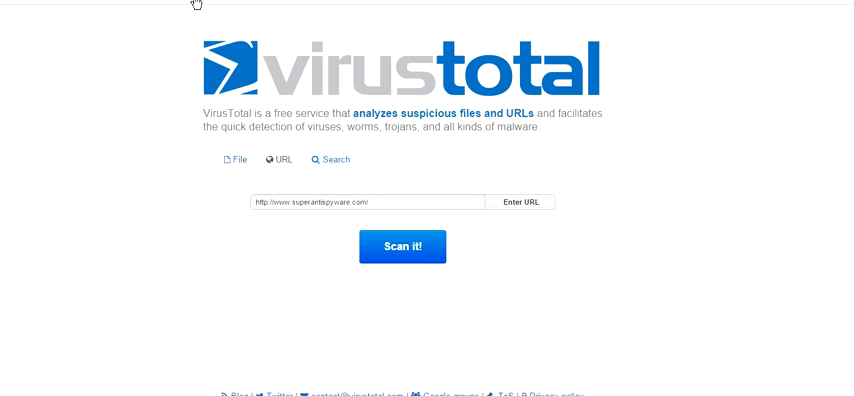
left_click(400, 246)
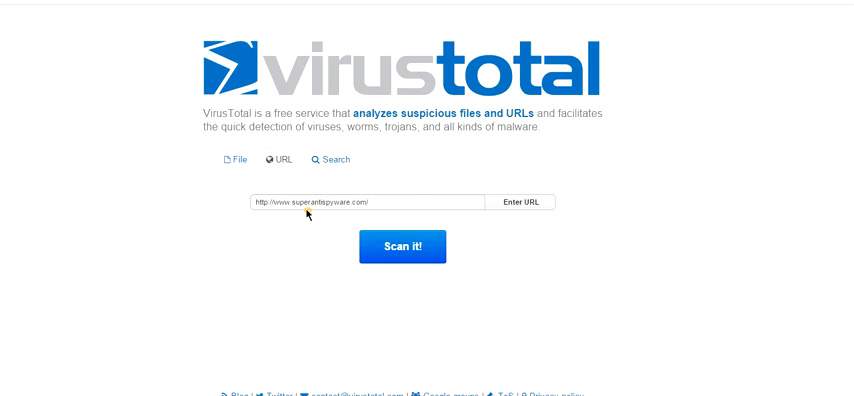
Step: Submit the address for scanning and choose to view its last analysis from the notice
left_click(376, 202)
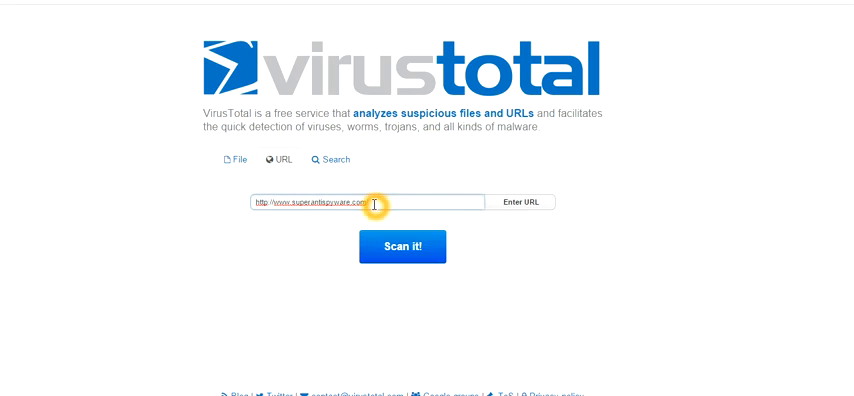
left_click(400, 246)
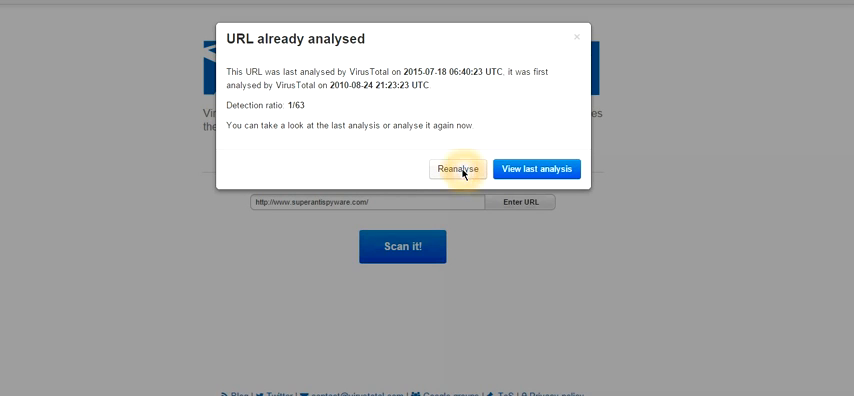
mouse_move(268, 218)
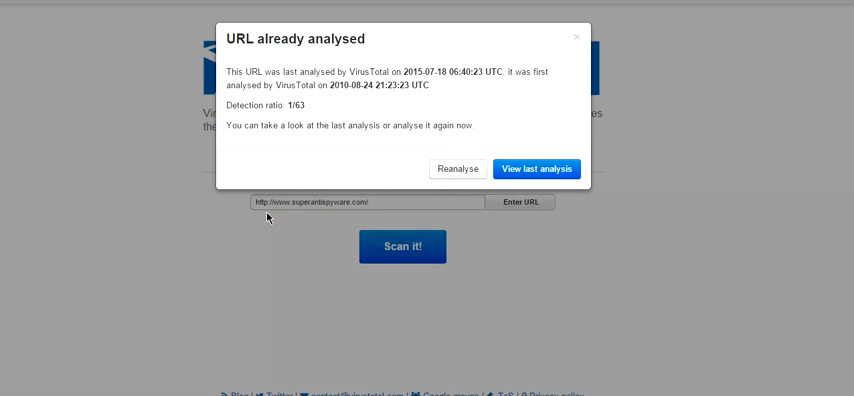
left_click(536, 168)
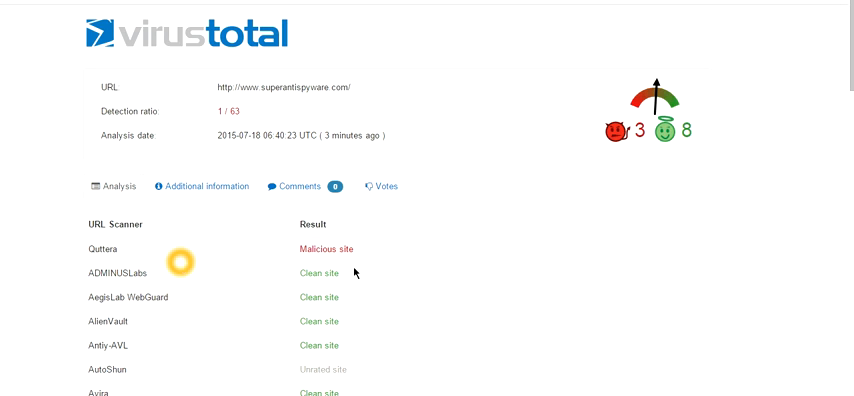
mouse_move(424, 212)
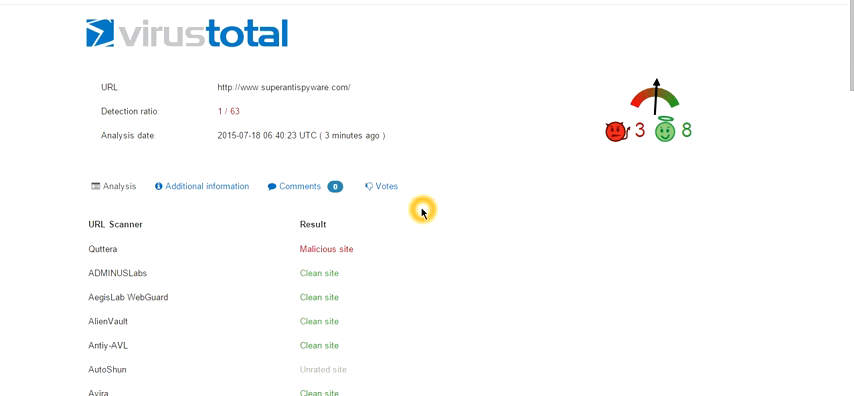
Step: Scroll through the per-scanner verdicts (1/63 detection) and return to the top
scroll("down", 3)
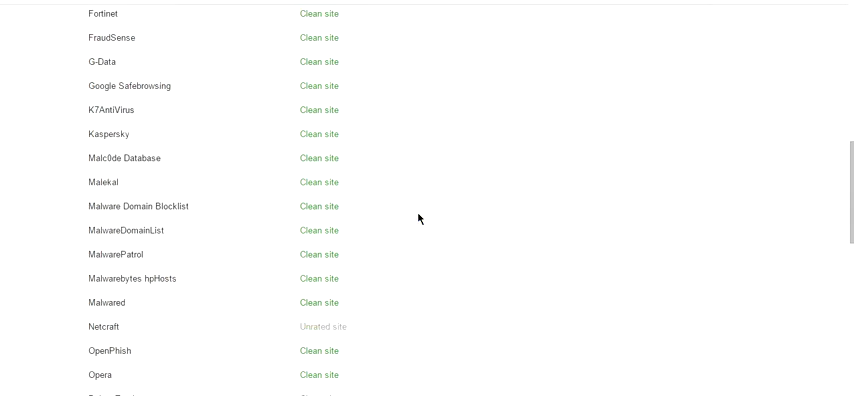
scroll("up", 3)
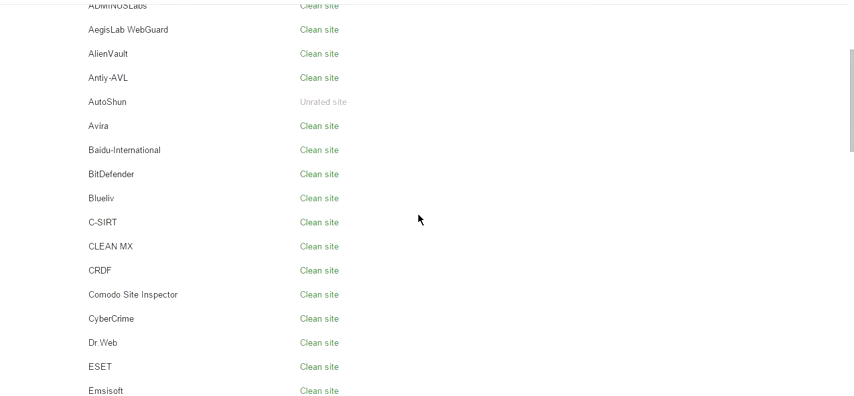
scroll("up", 3)
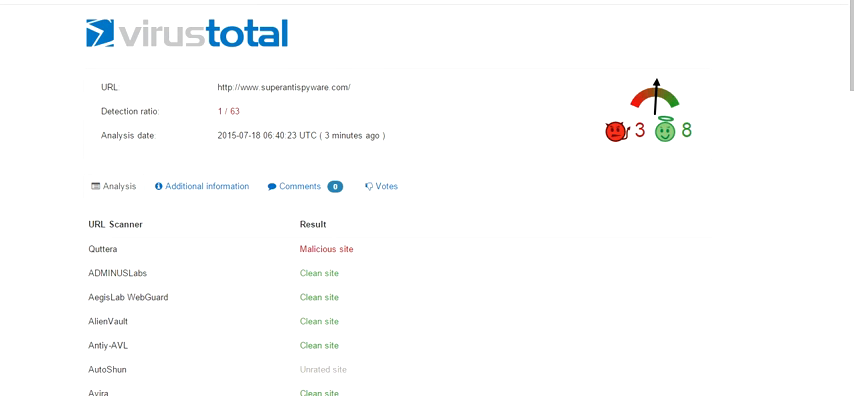